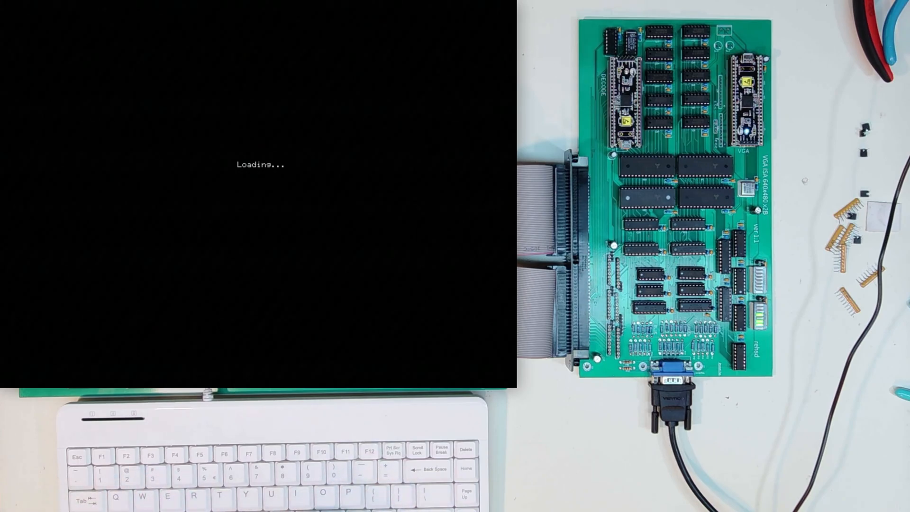
pyautogui.write('hello worldlllllll')
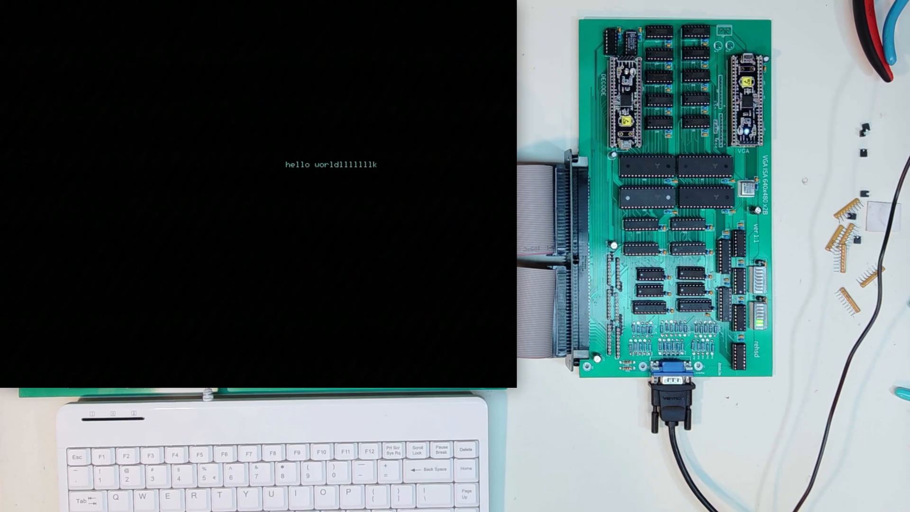
pyautogui.write('kjh')
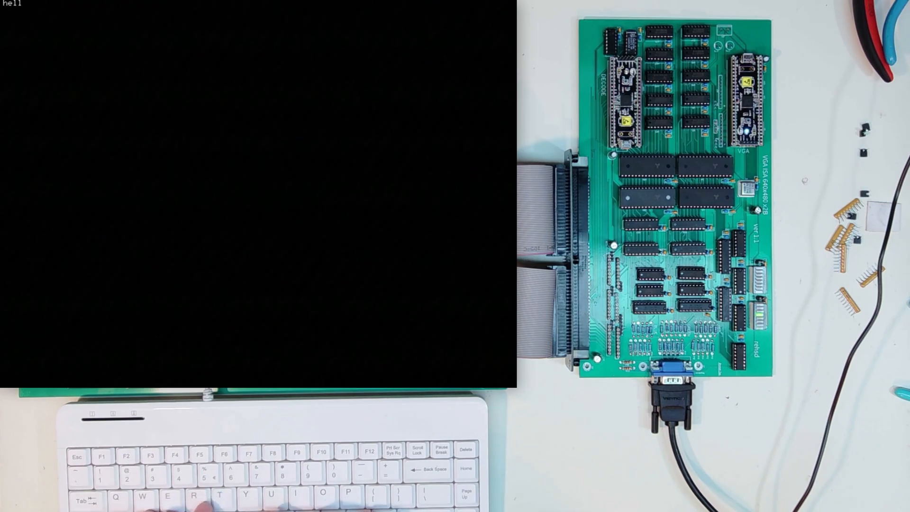
pyautogui.write('o, world')
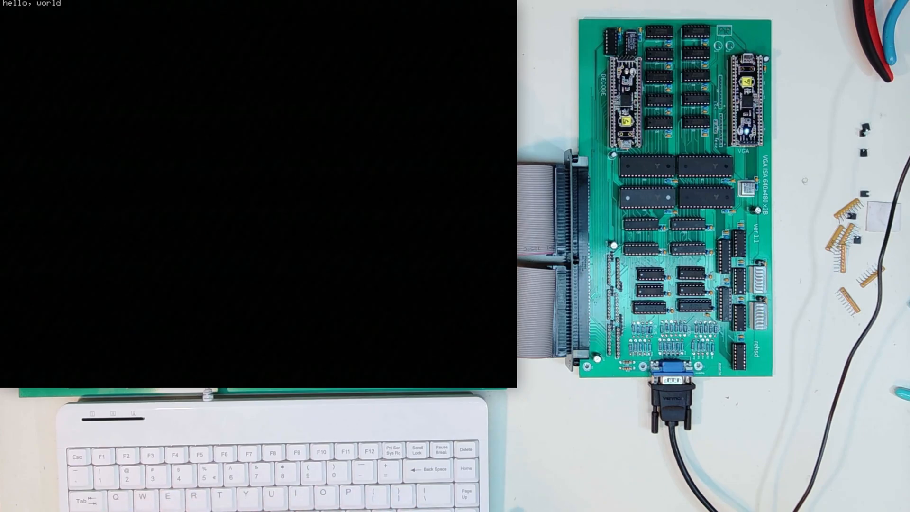
pyautogui.write('d')
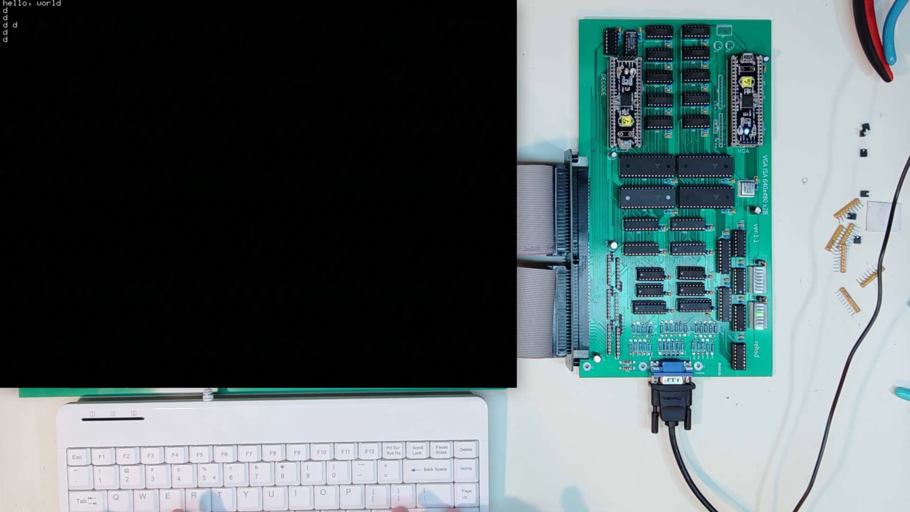